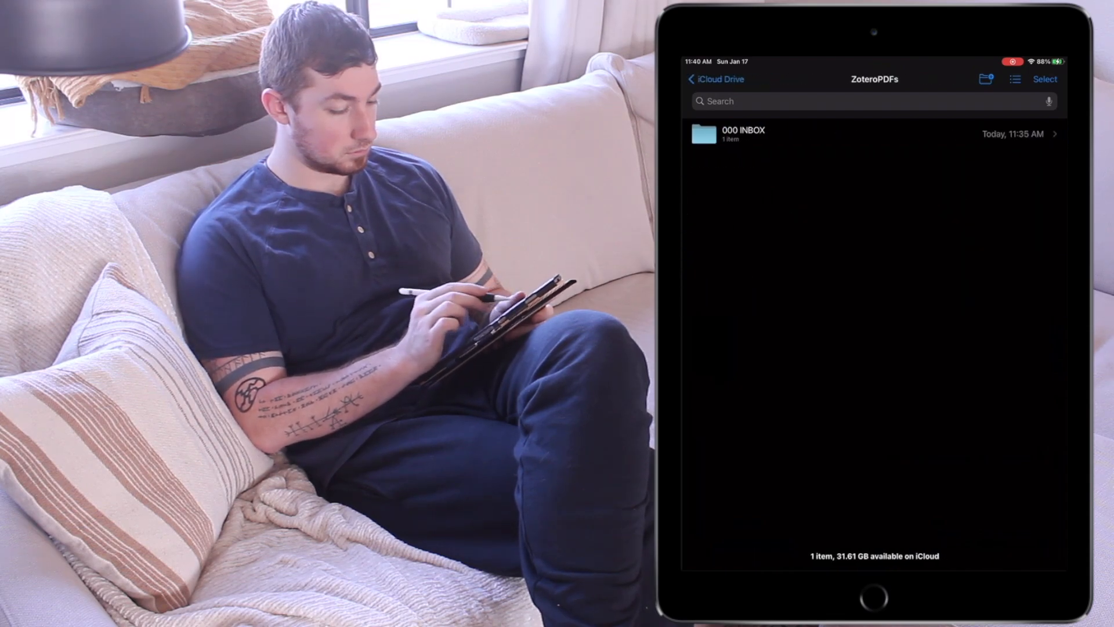
Download the Ikegami paper from ZoteroPDFs > 000 INBOX > How To Take Smart Notes Citations.
click(743, 133)
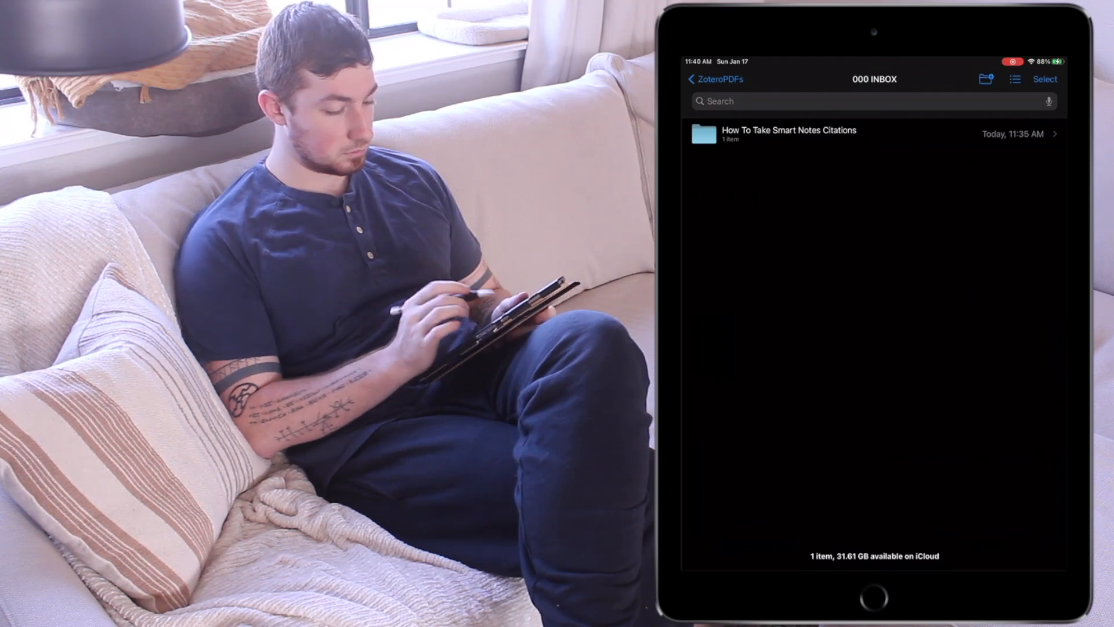
click(789, 134)
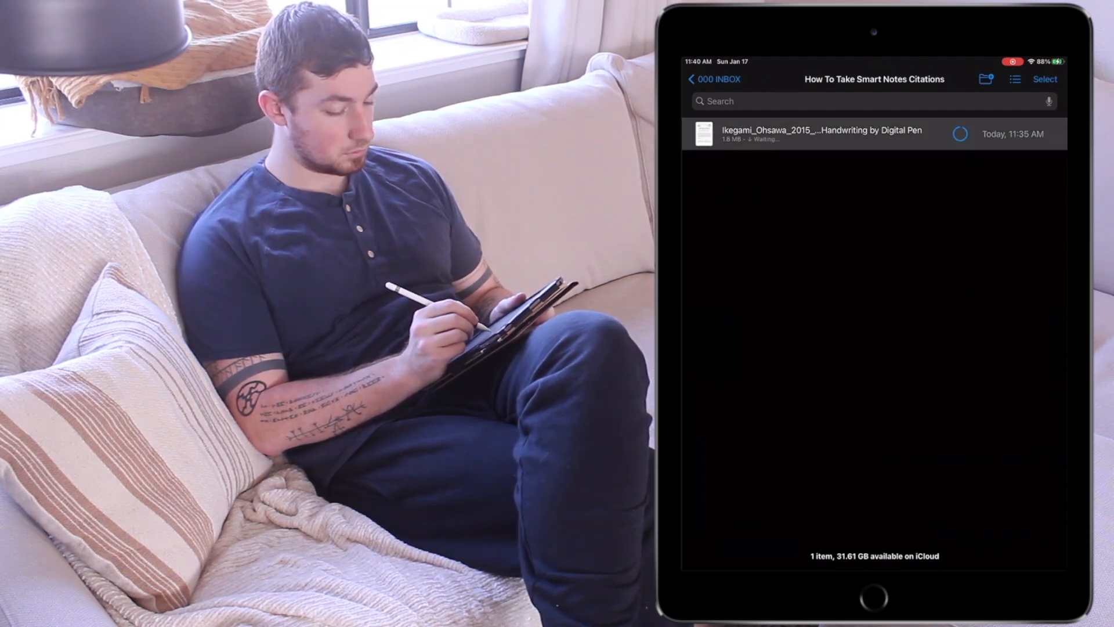
click(820, 133)
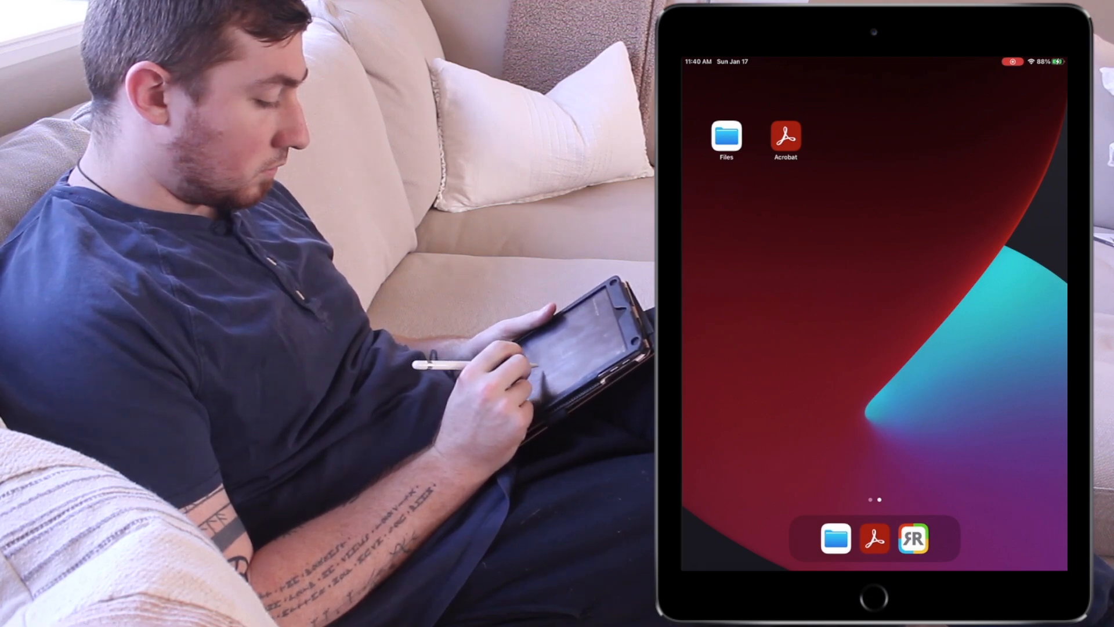
Open the downloaded Ikegami PDF from the Smart Notes Citations folder into Acrobat.
click(786, 136)
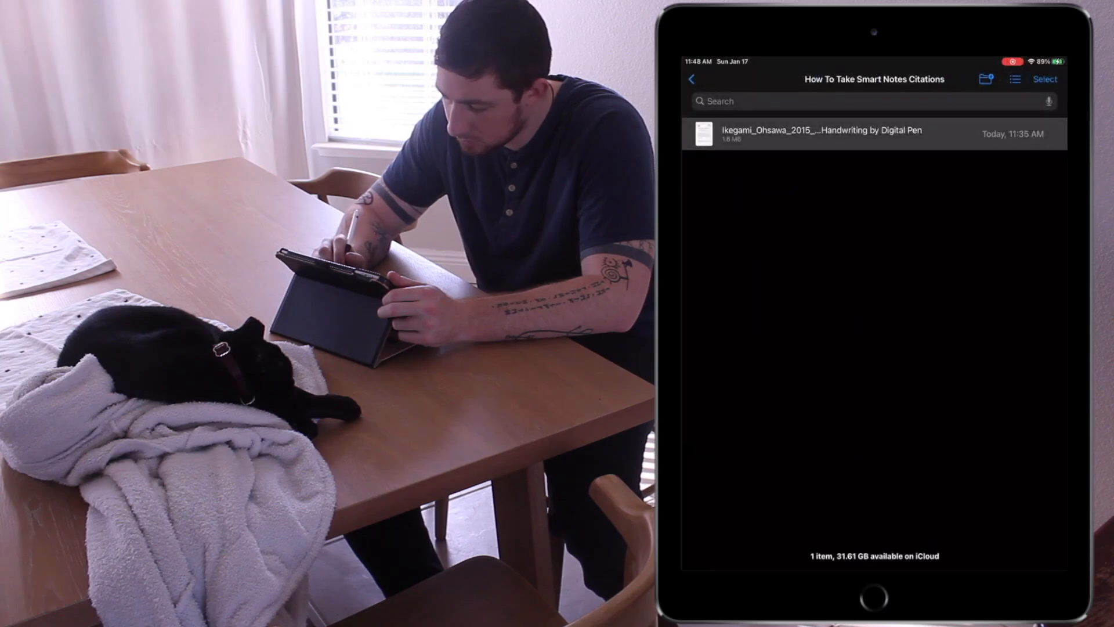
click(820, 134)
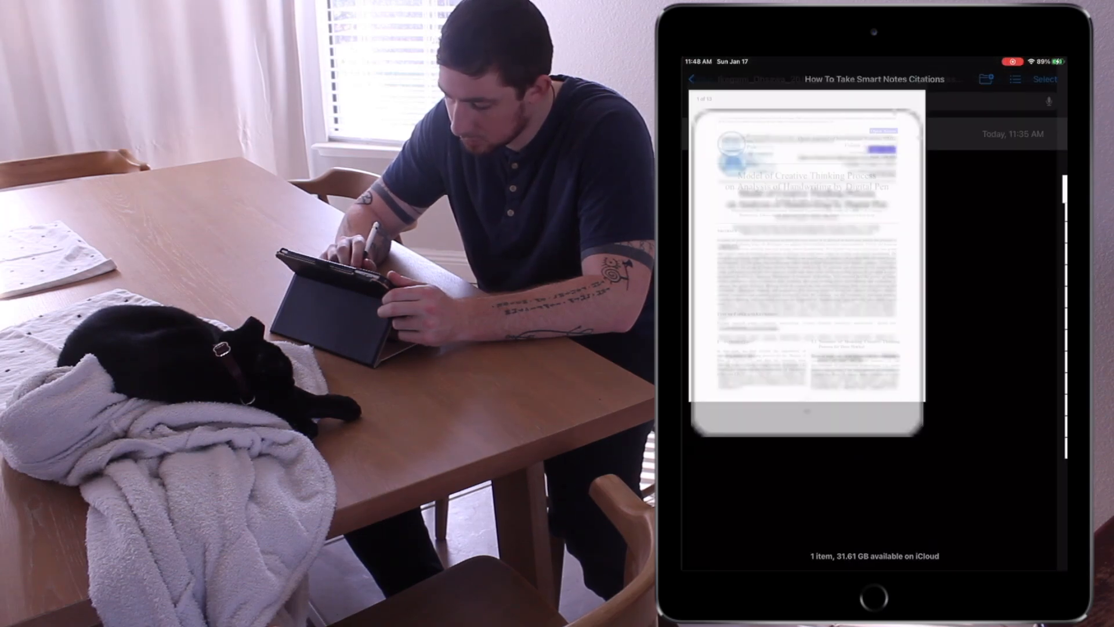
click(805, 267)
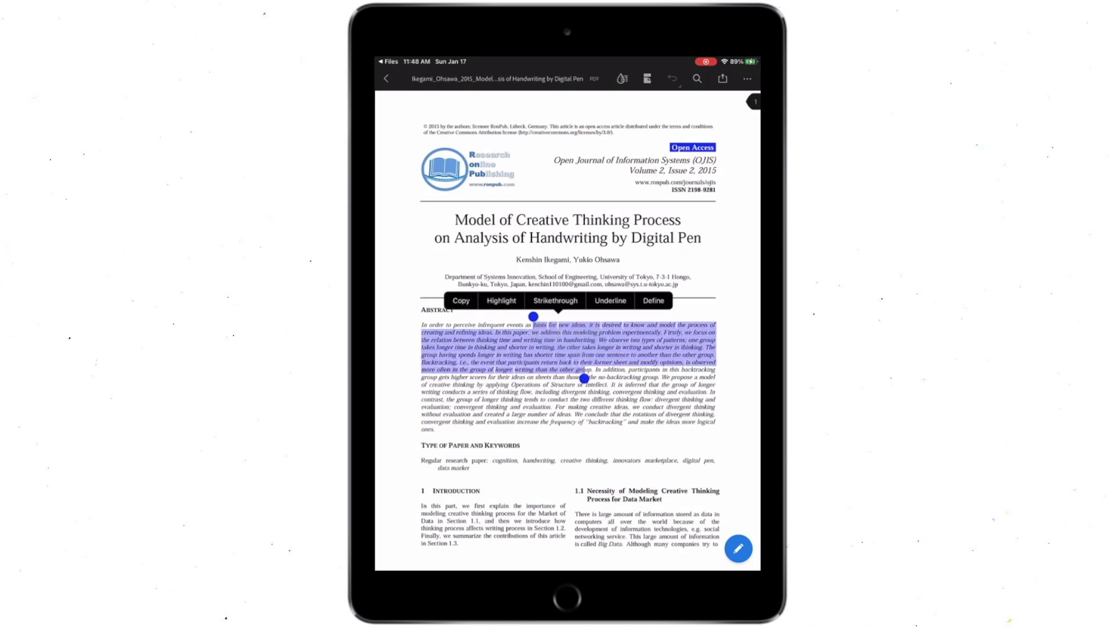
Highlight the abstract's opening sentences and post a 'Hello world' comment on that highlight.
click(502, 300)
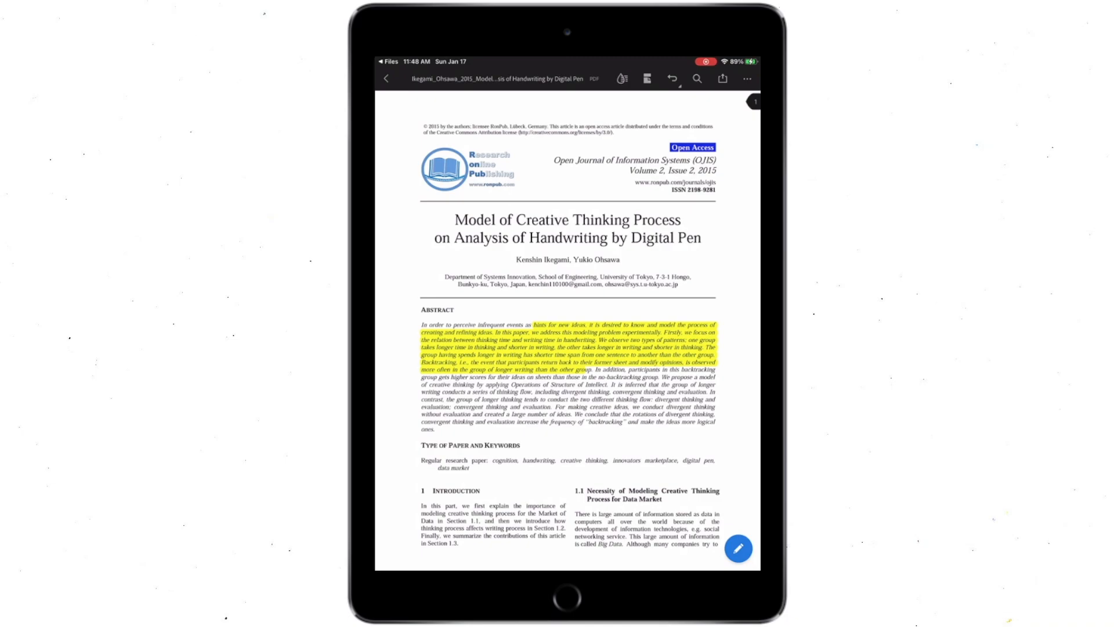
click(533, 348)
text(He)
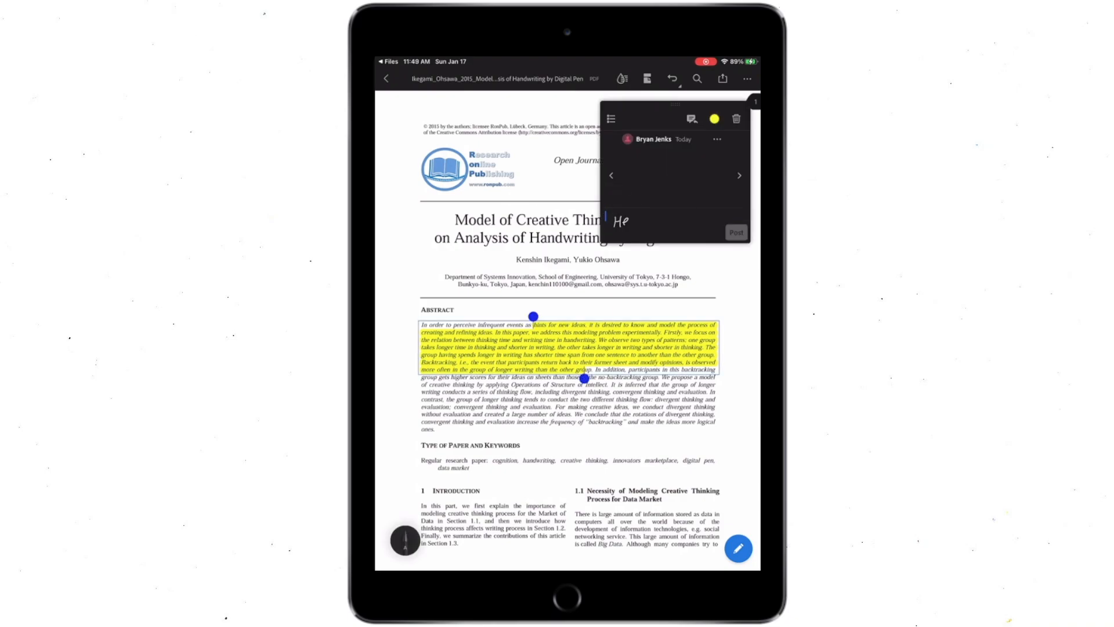
text(llo world)
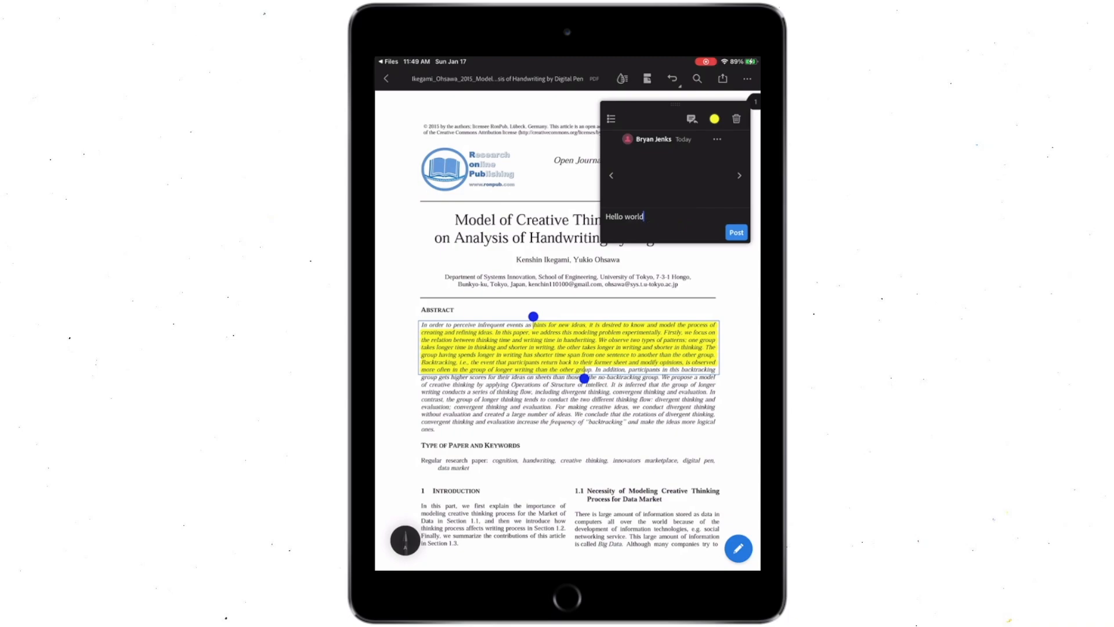
click(736, 233)
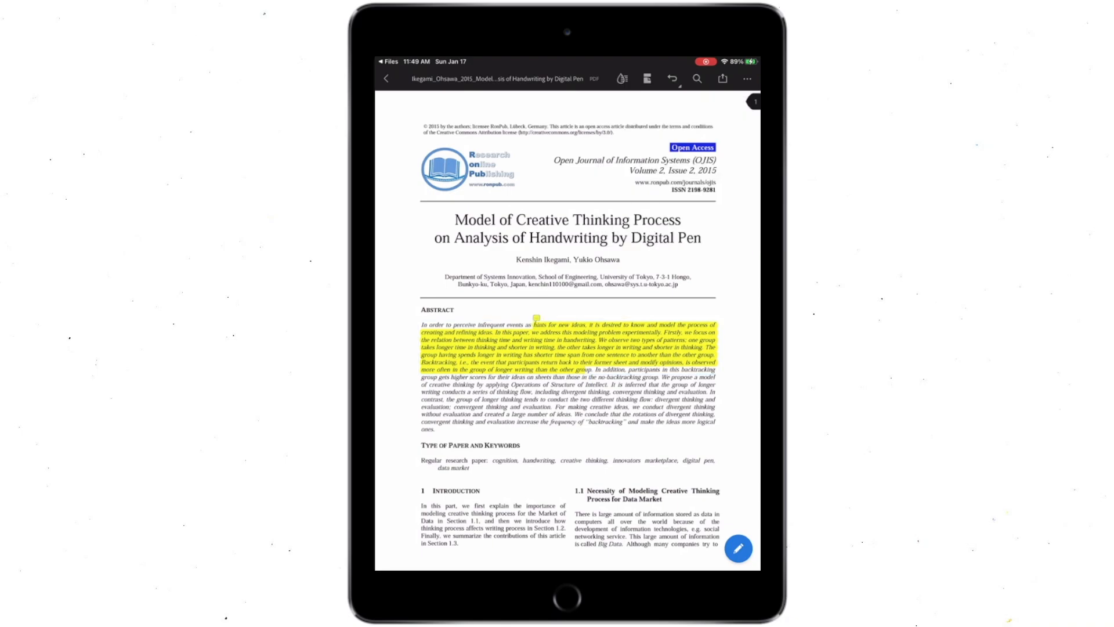
click(385, 78)
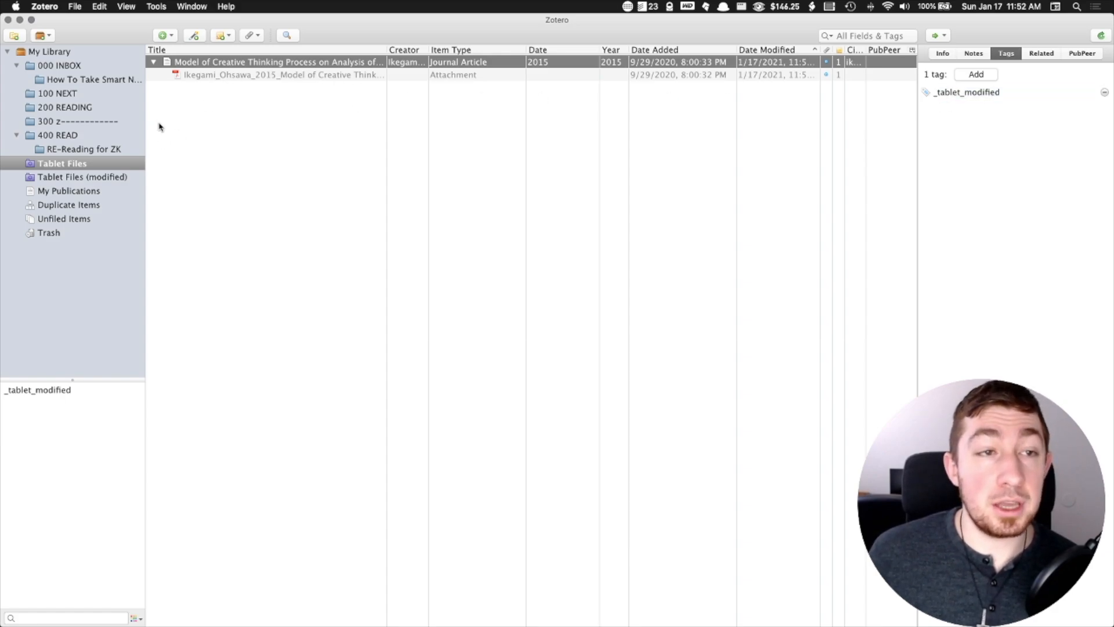
Show Tablet Files (modified) and open the Ikegami article's _tablet_modified PDF attachment.
click(83, 176)
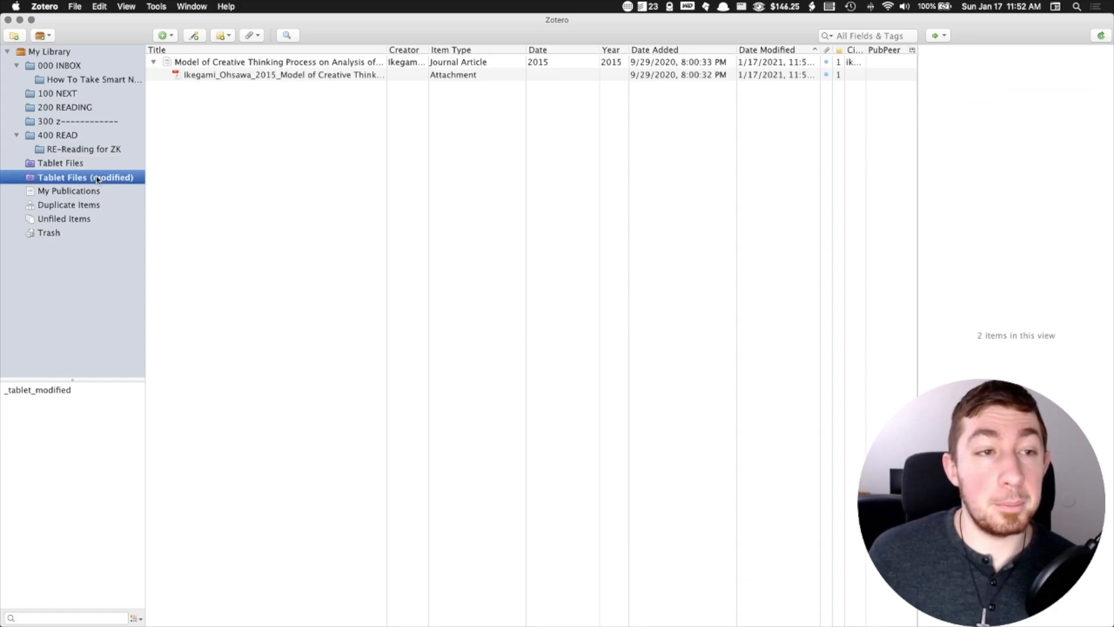
click(284, 75)
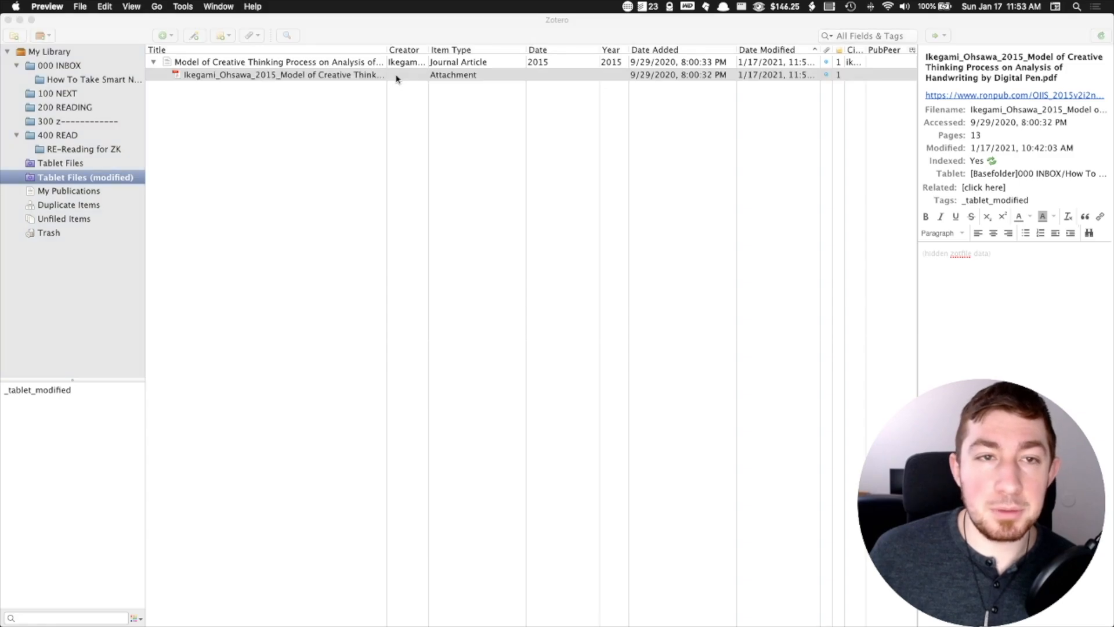
double_click(284, 74)
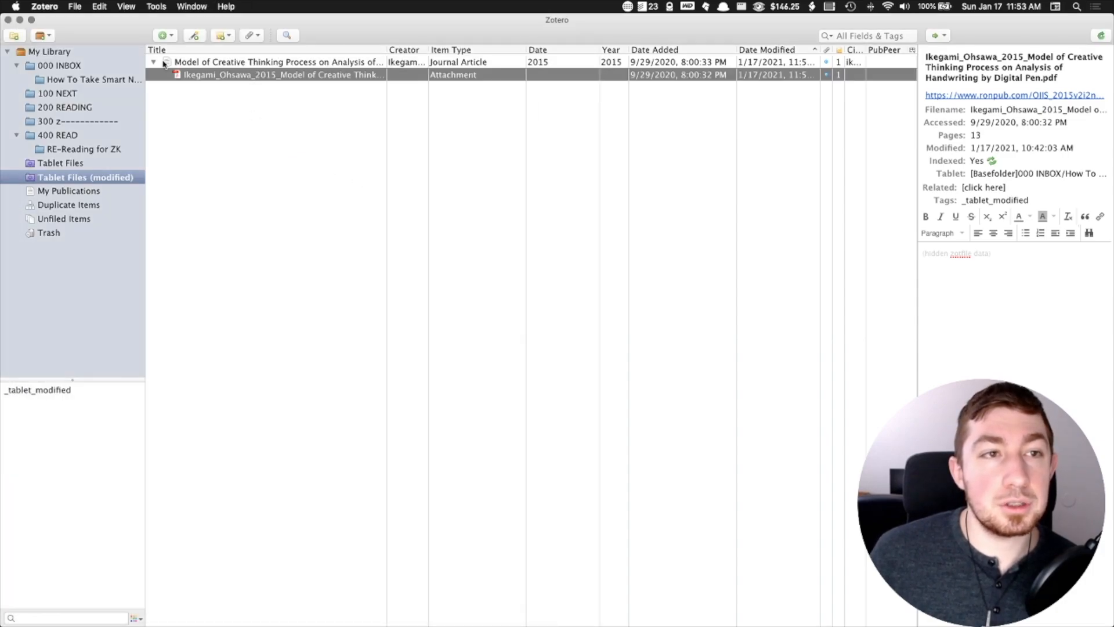
Bring up the Ikegami item's actions to pull the annotated copy back via Get from Tablet.
right_click(278, 61)
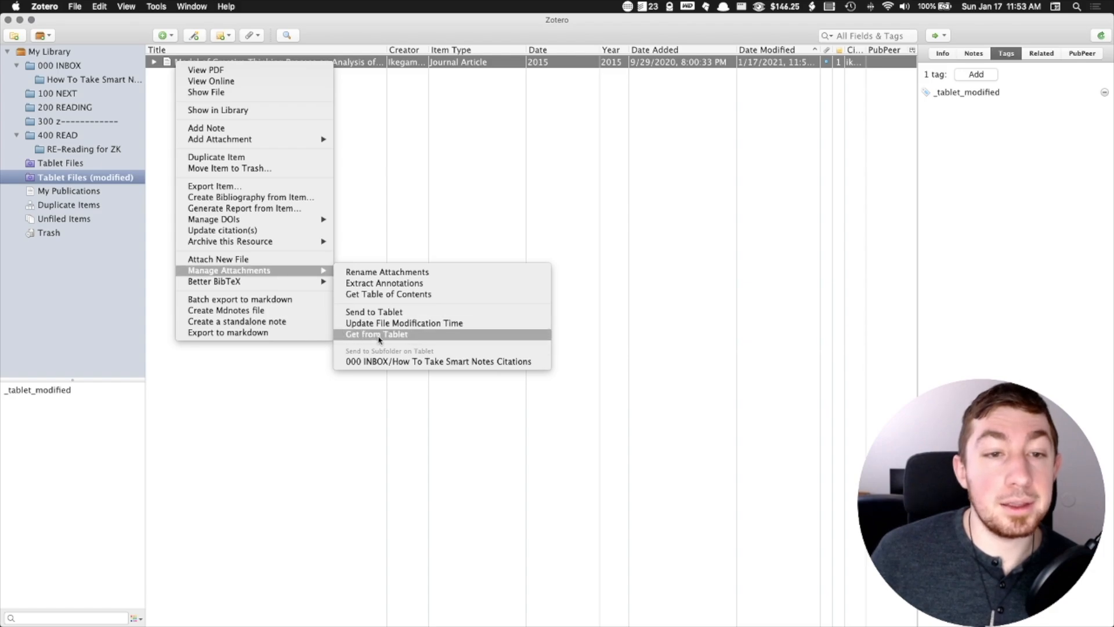
mouse_move(442, 338)
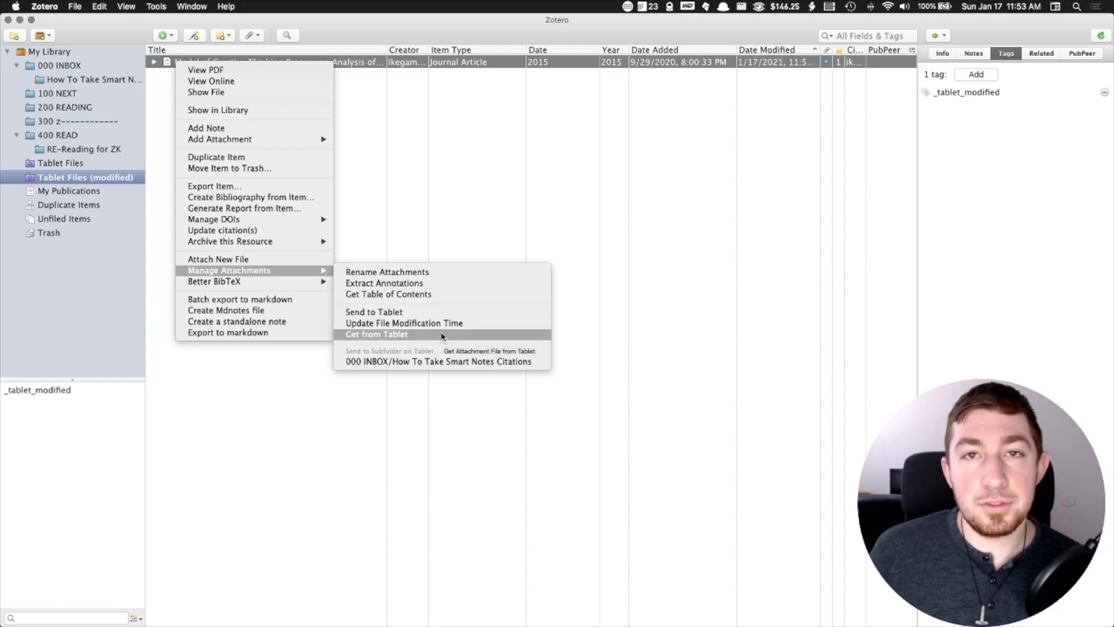
mouse_move(483, 334)
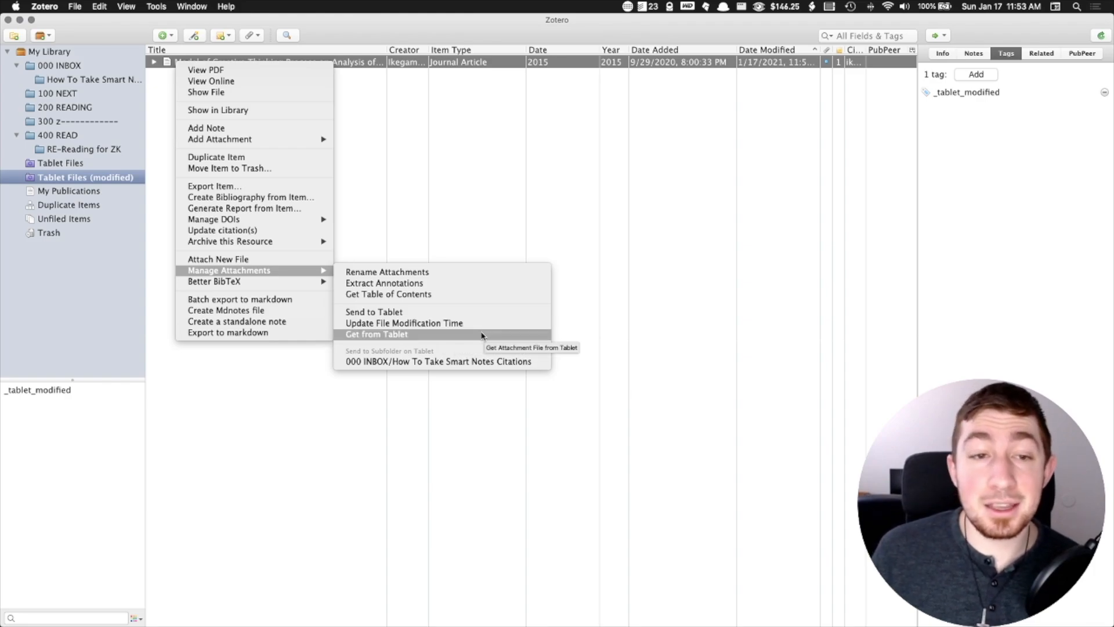
mouse_move(486, 334)
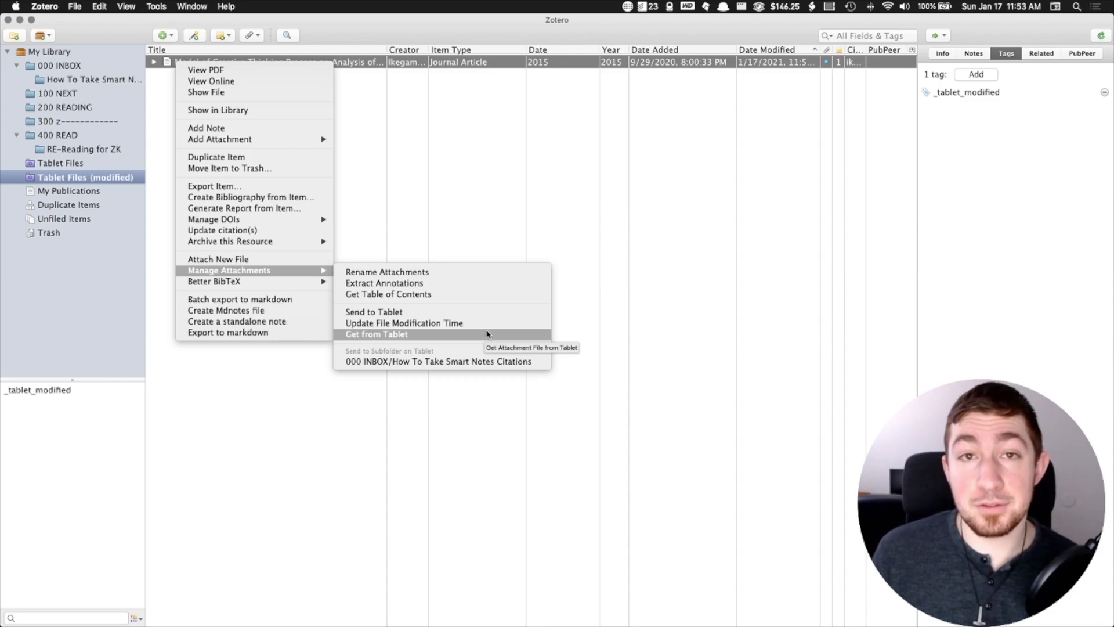
mouse_move(508, 325)
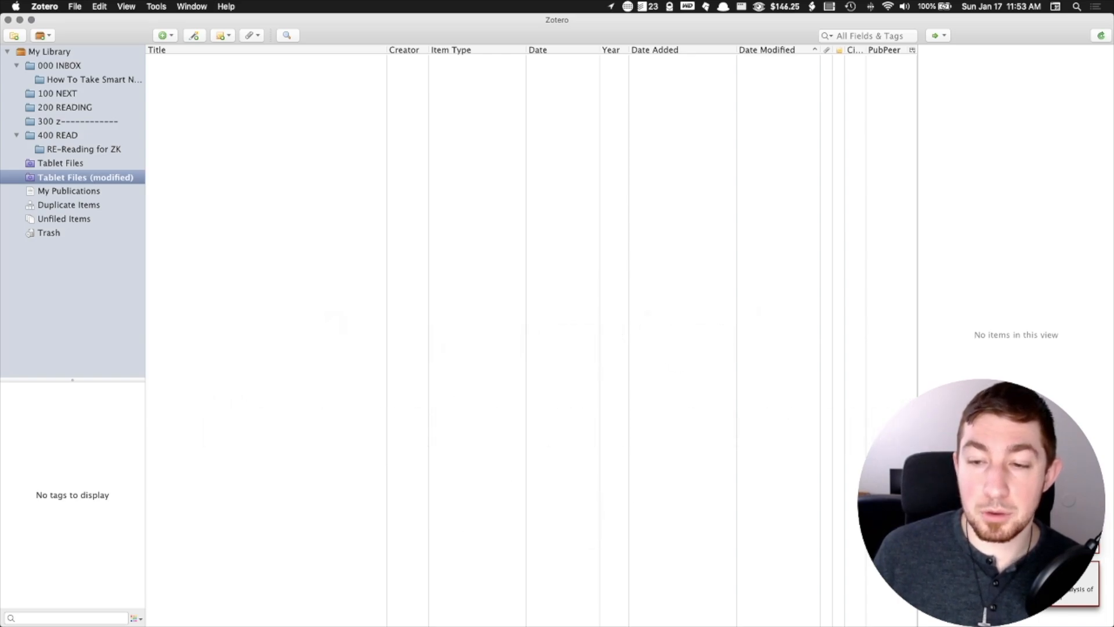
mouse_move(195, 278)
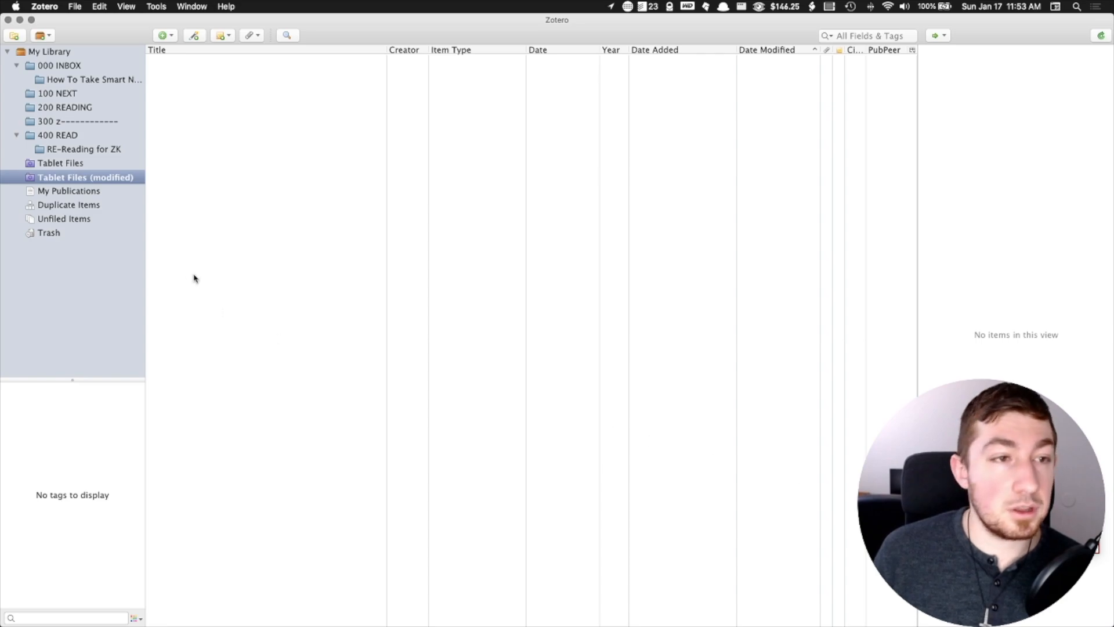
click(60, 163)
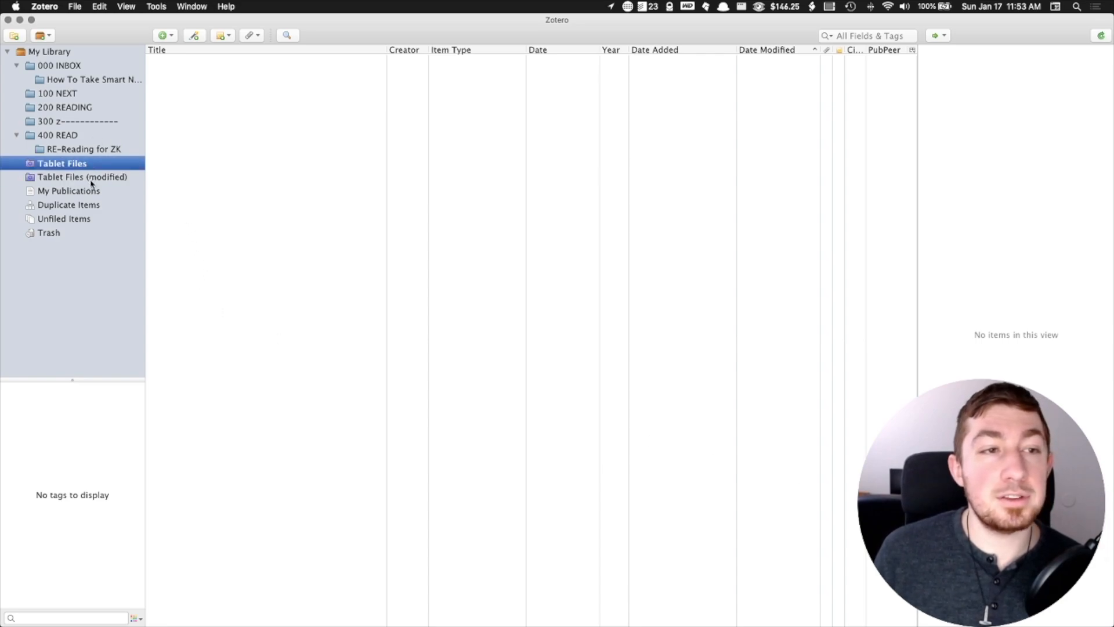
click(83, 176)
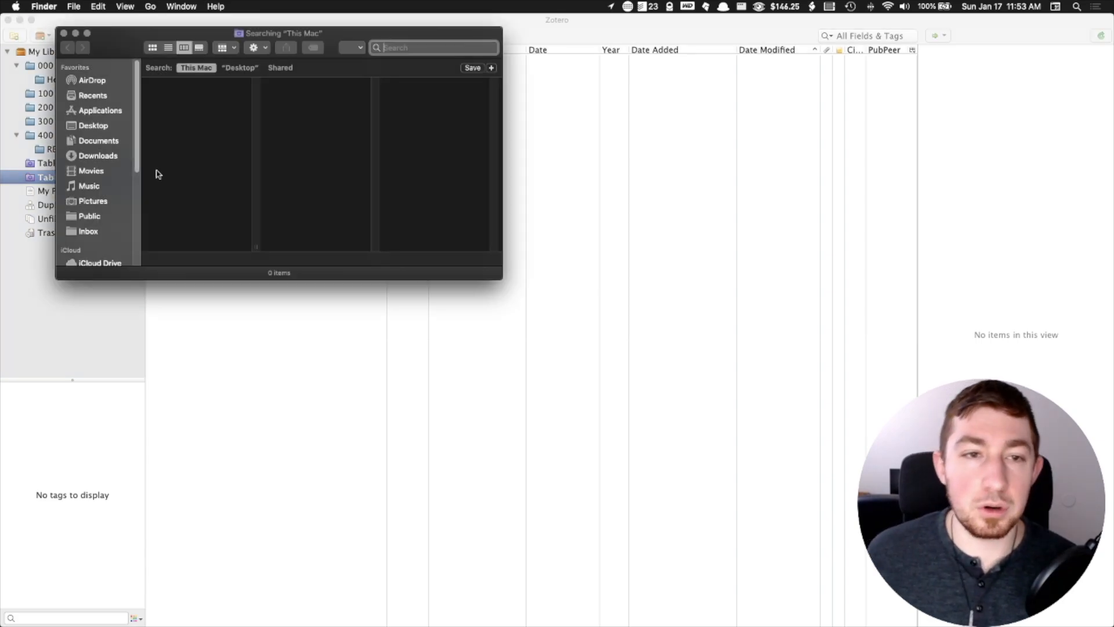
click(99, 258)
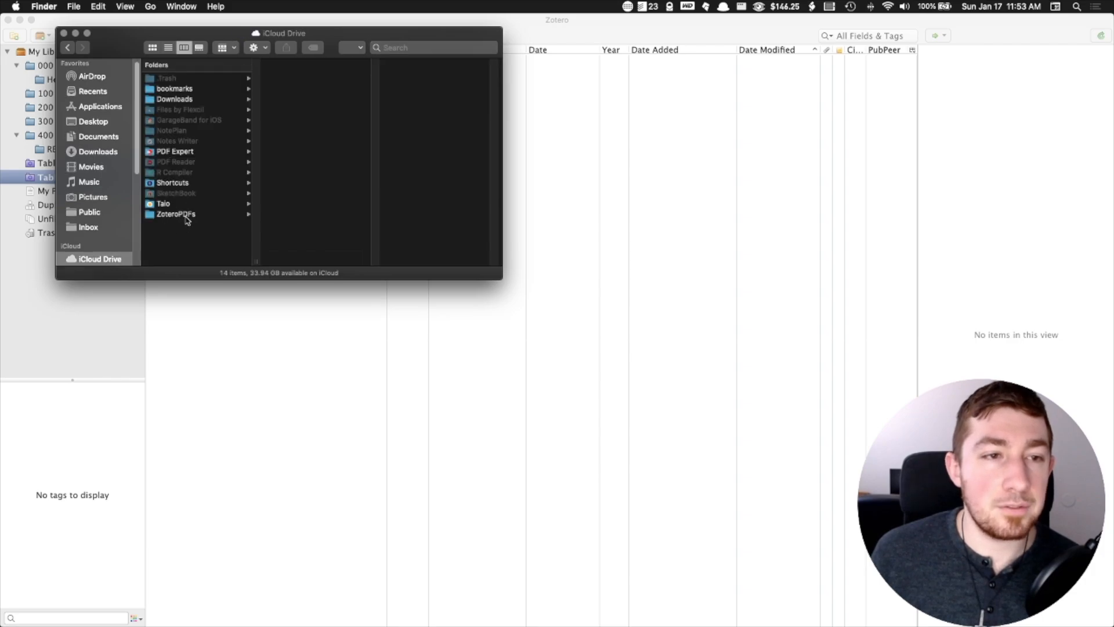
click(175, 213)
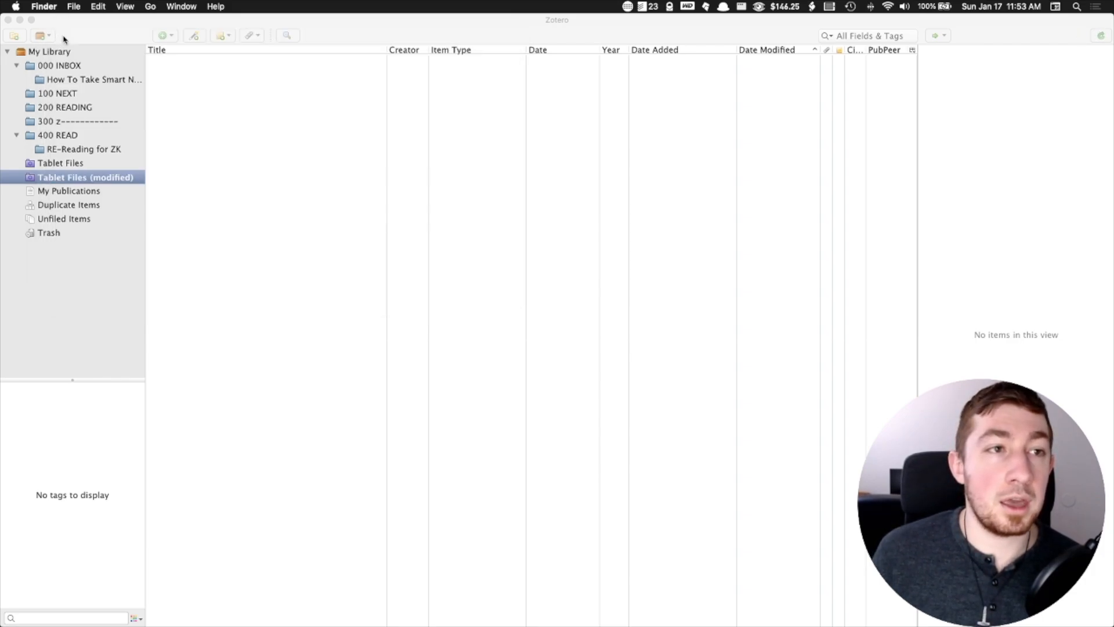
click(94, 79)
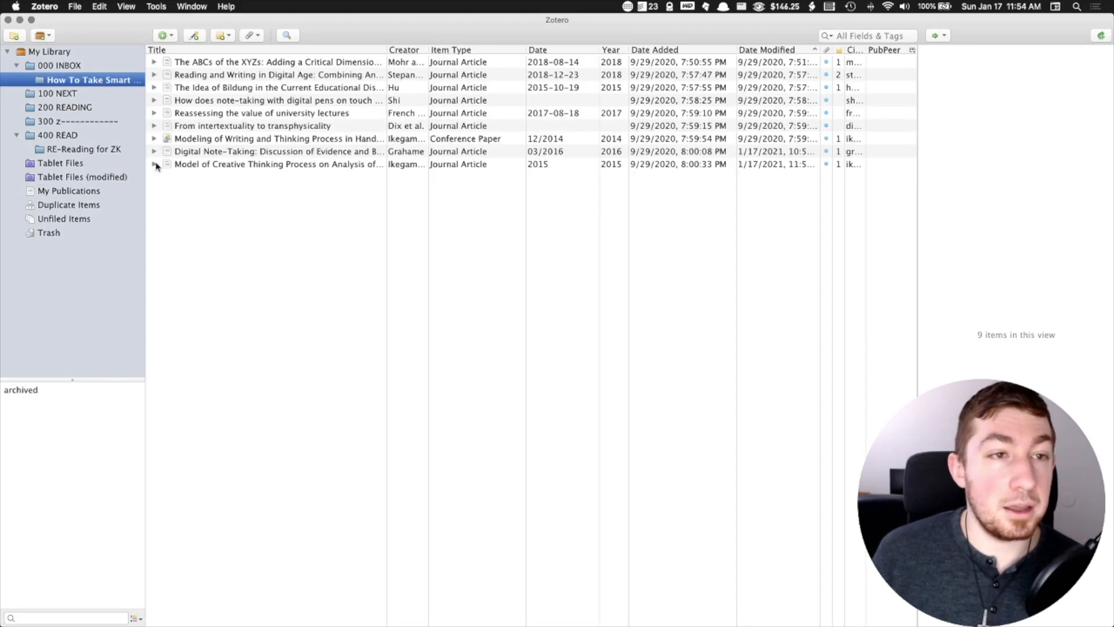
Expand the Creative Thinking paper and open its annotated PDF attachment.
click(154, 163)
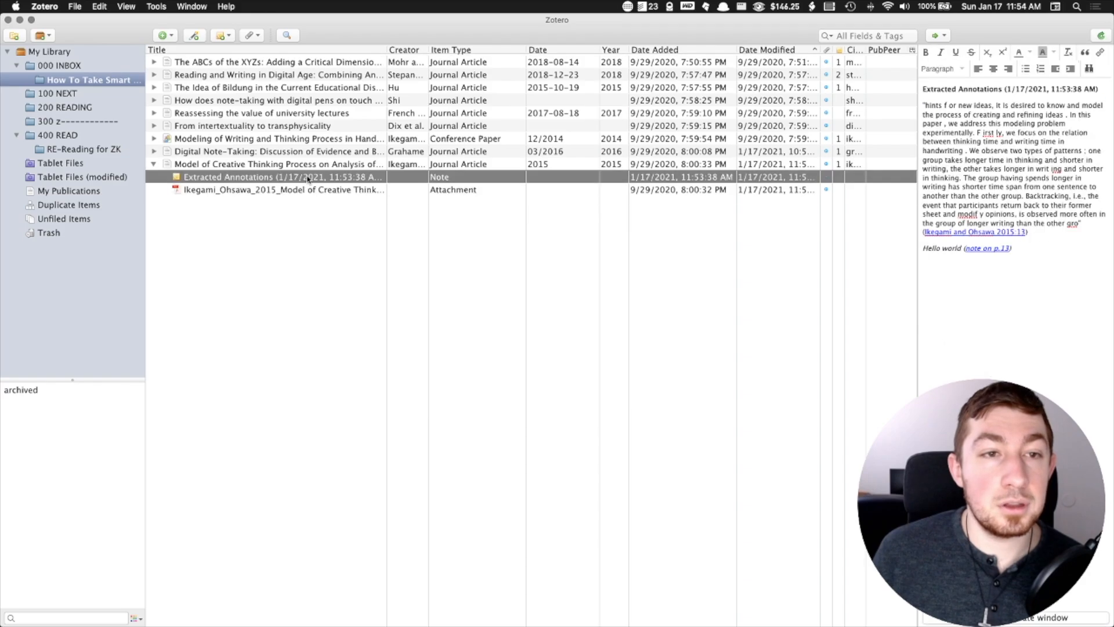
mouse_move(424, 177)
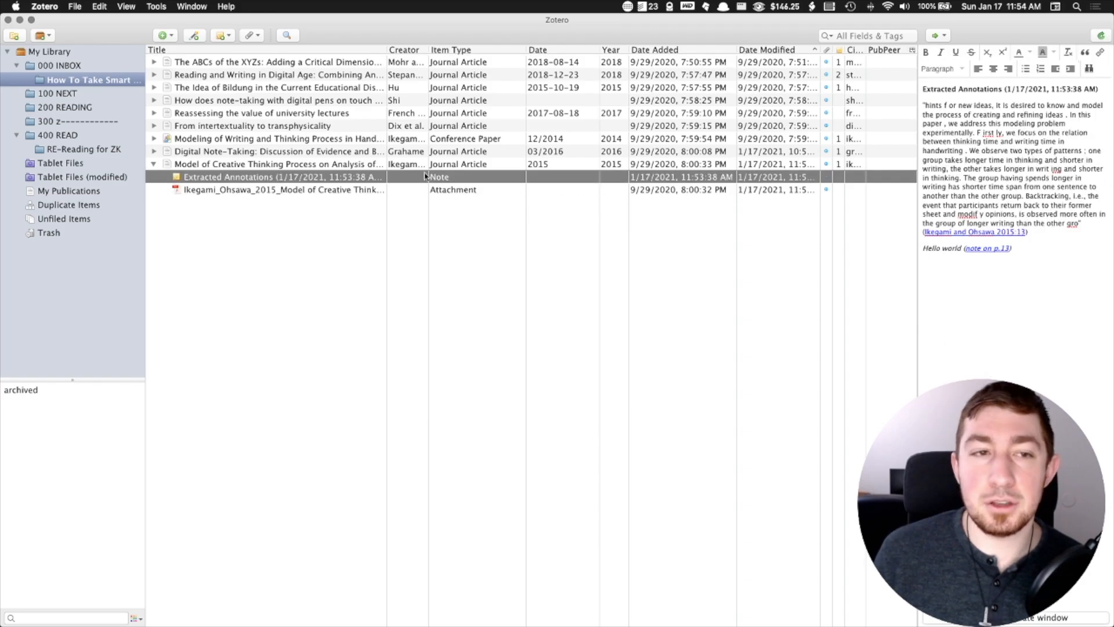
mouse_move(356, 191)
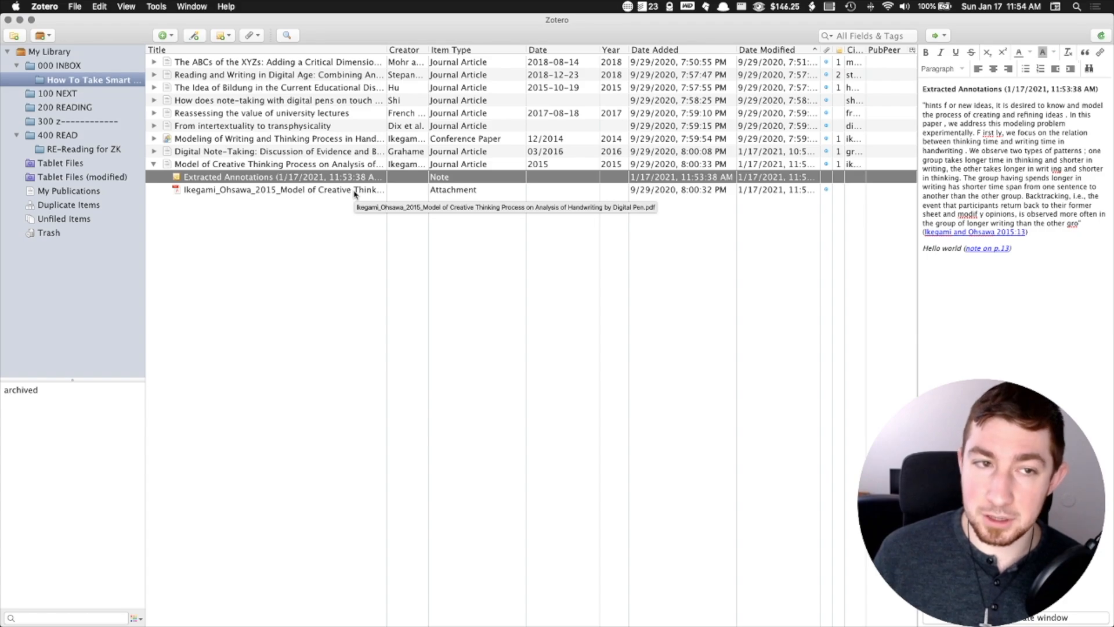
double_click(278, 189)
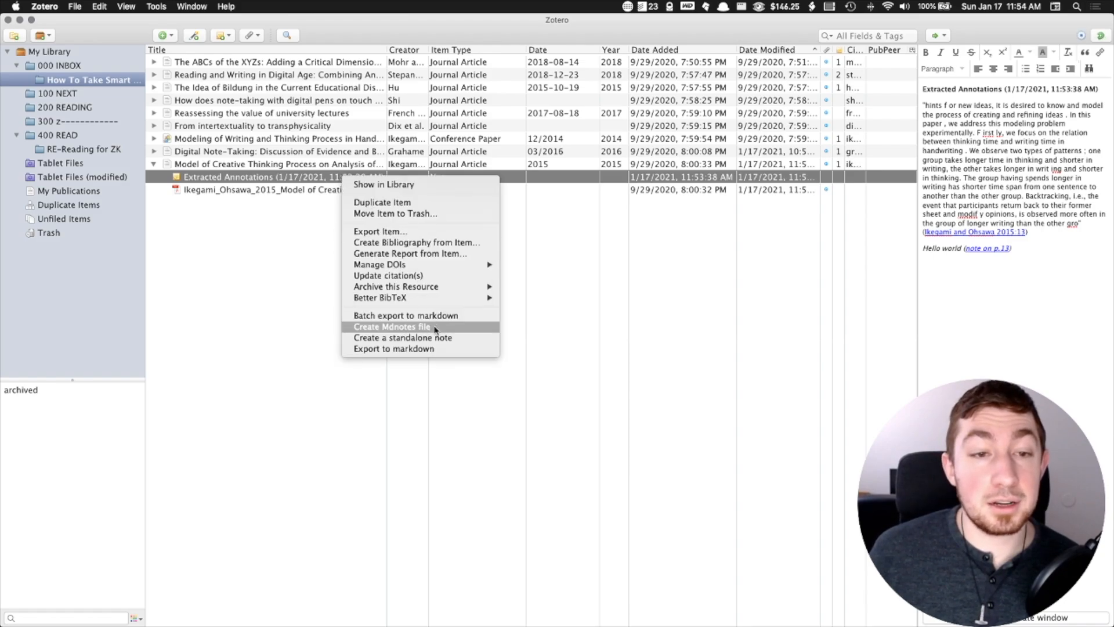
mouse_move(708, 237)
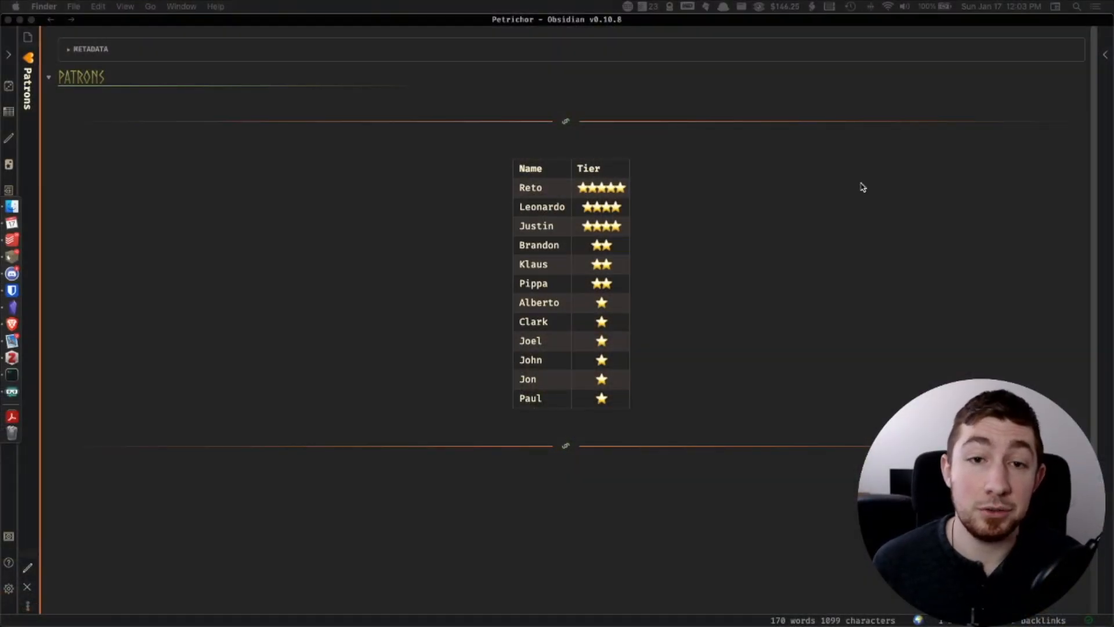
mouse_move(562, 273)
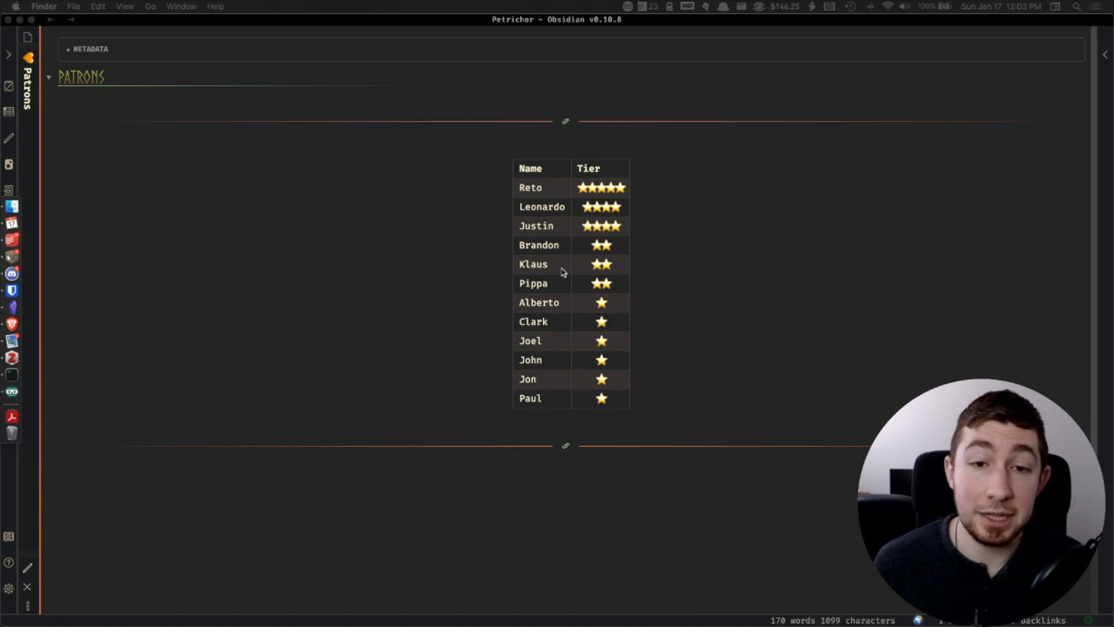
mouse_move(559, 368)
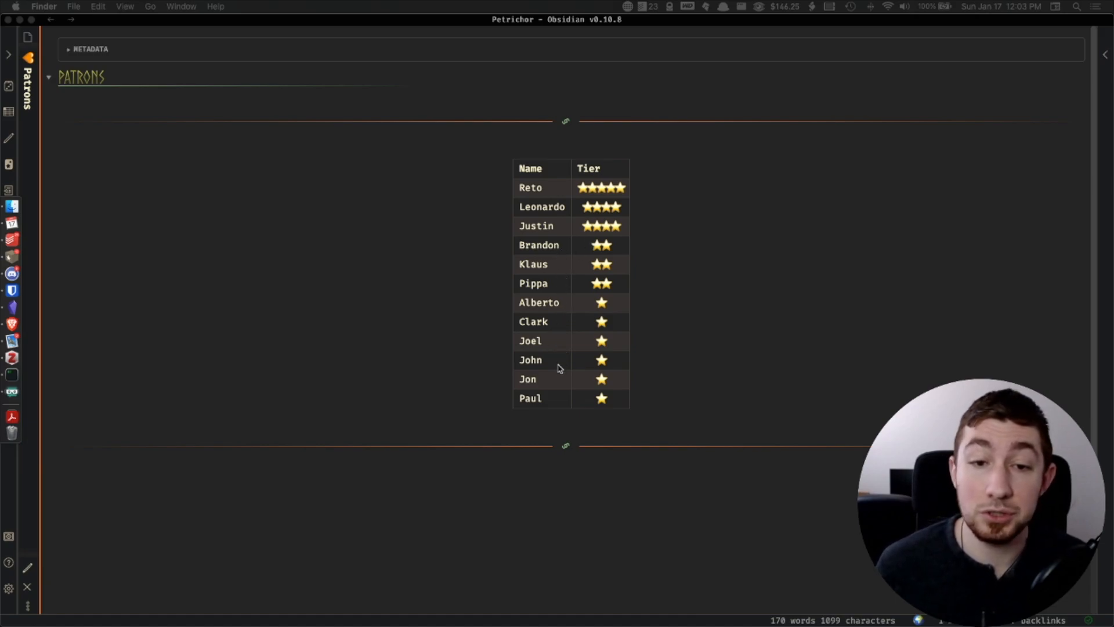
mouse_move(692, 344)
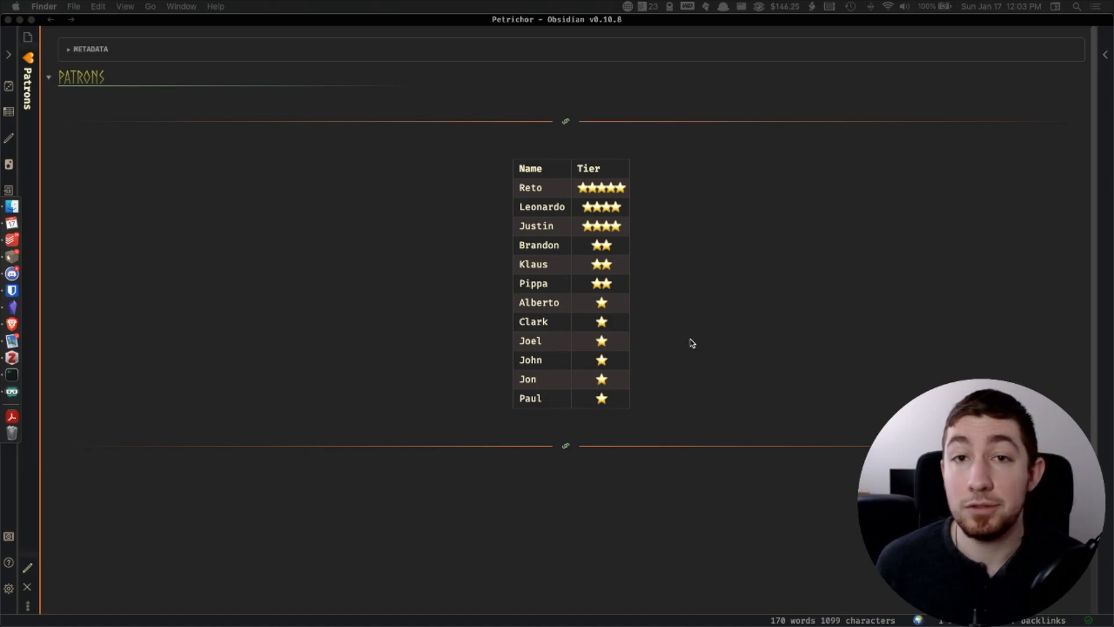